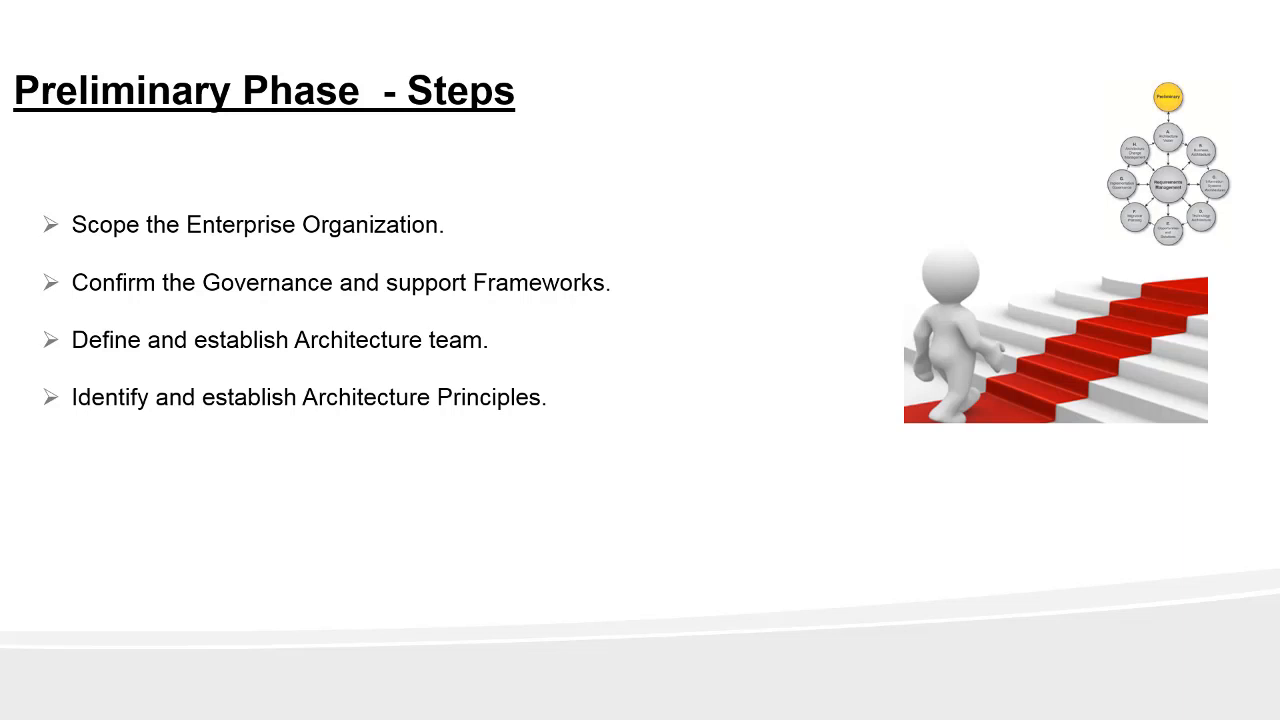
# - Finish the six Preliminary Phase steps and advance to the Thank You & Happy Learning slide
pyautogui.write('Tailor TOGAF framework,')
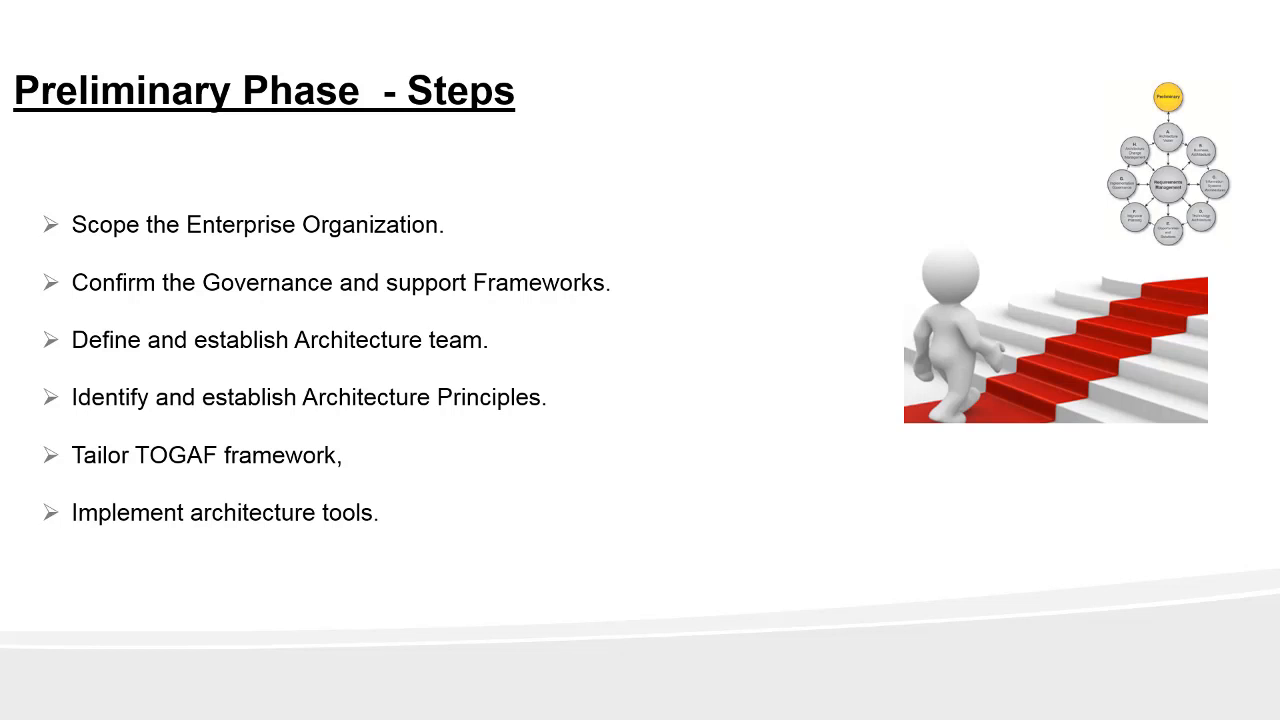
pyautogui.press('Right')
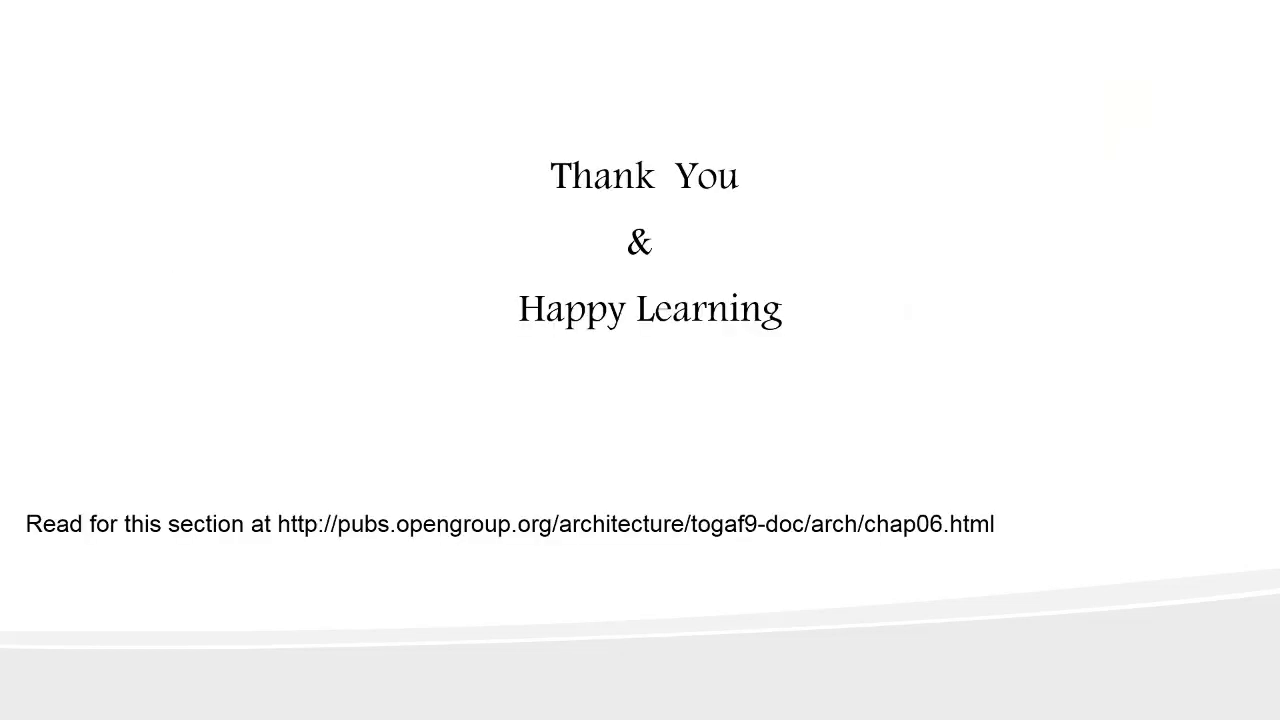